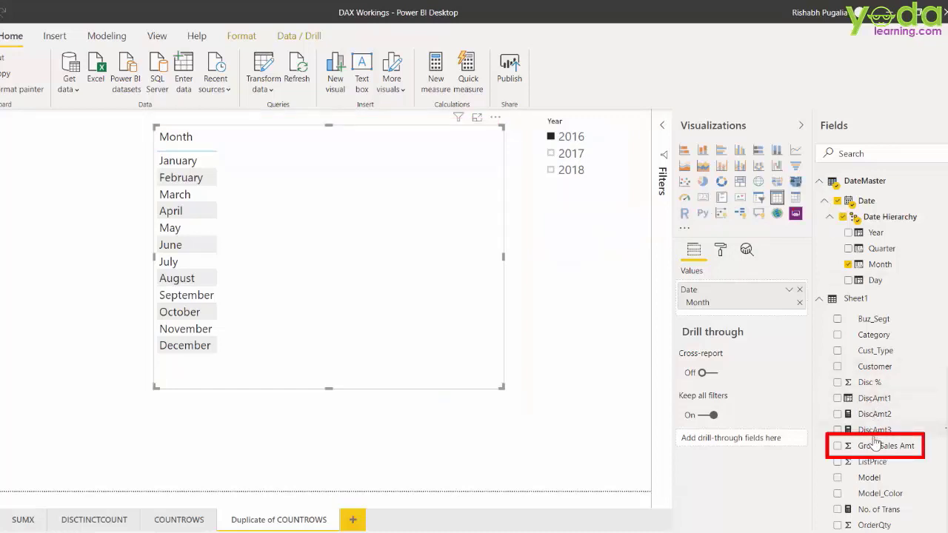
mouse_move(892, 445)
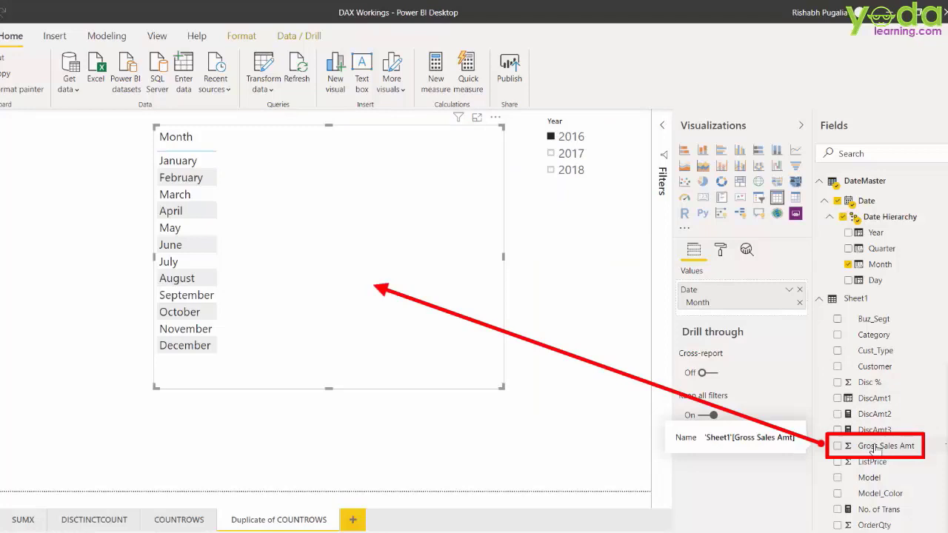
- Add Gross Sales Amt to the month table and filter the Year slicer to 2018
click(838, 444)
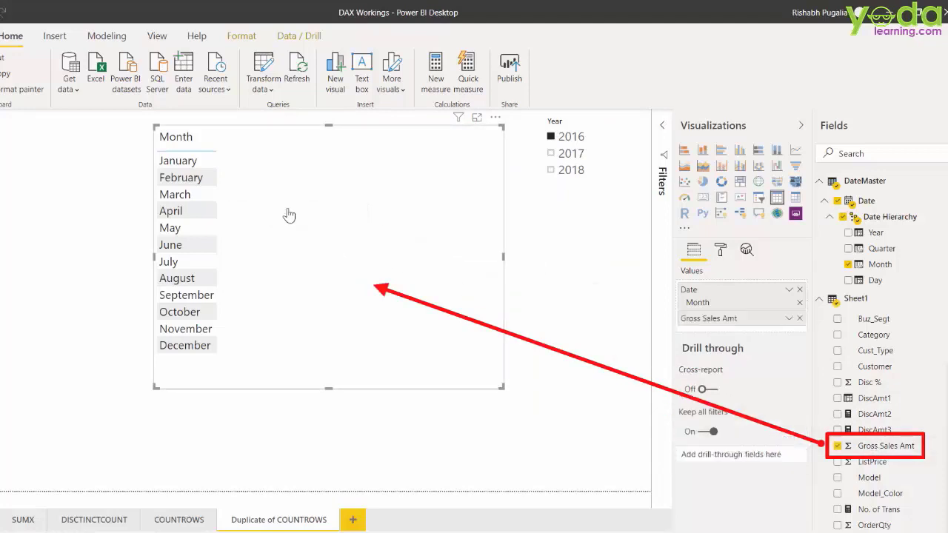
click(838, 445)
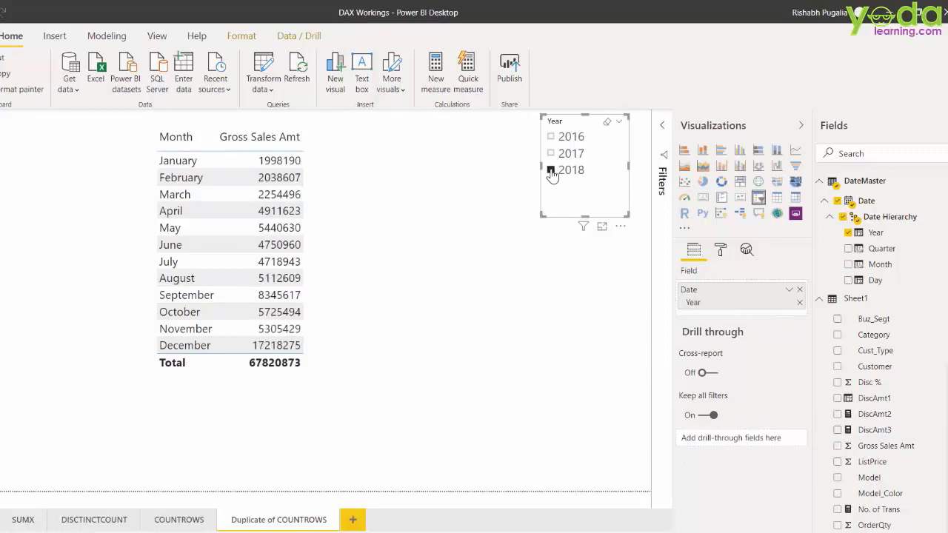
- Create the measure Total Sales = SUM(Sheet1[Gross Sales Amt]) in Sheet1 and commit it
click(551, 169)
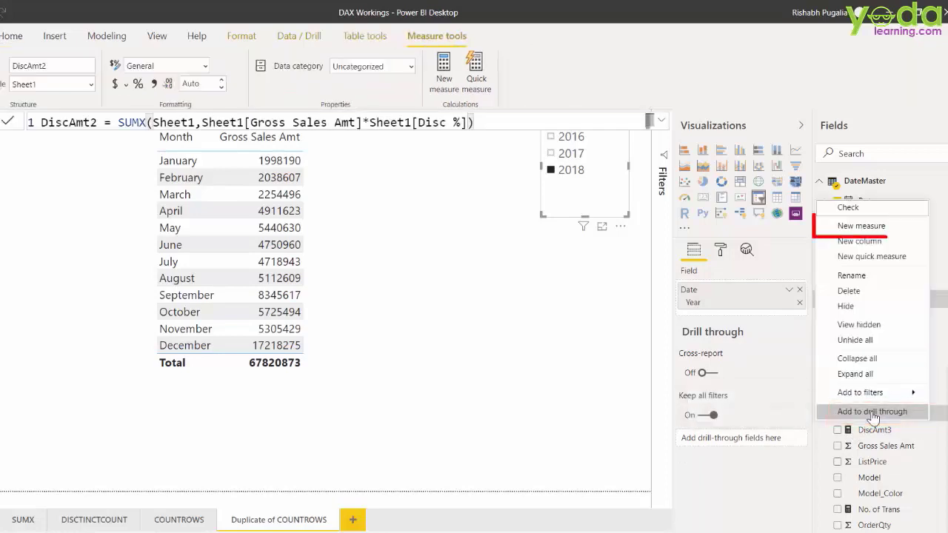
click(863, 225)
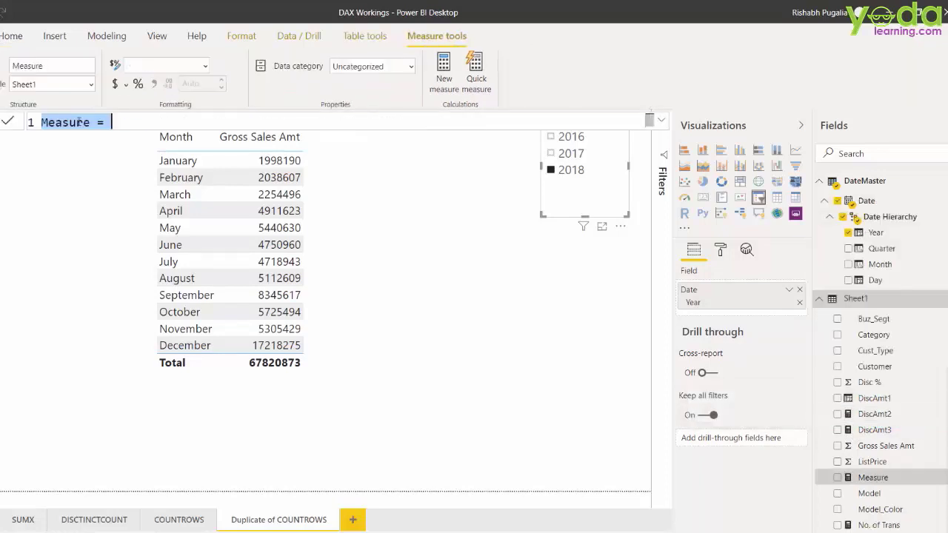
text(T)
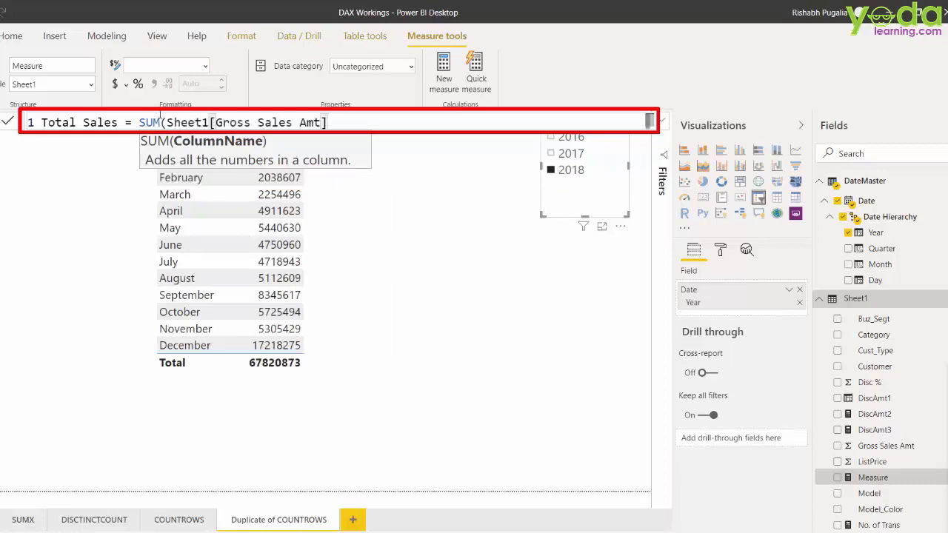
text())
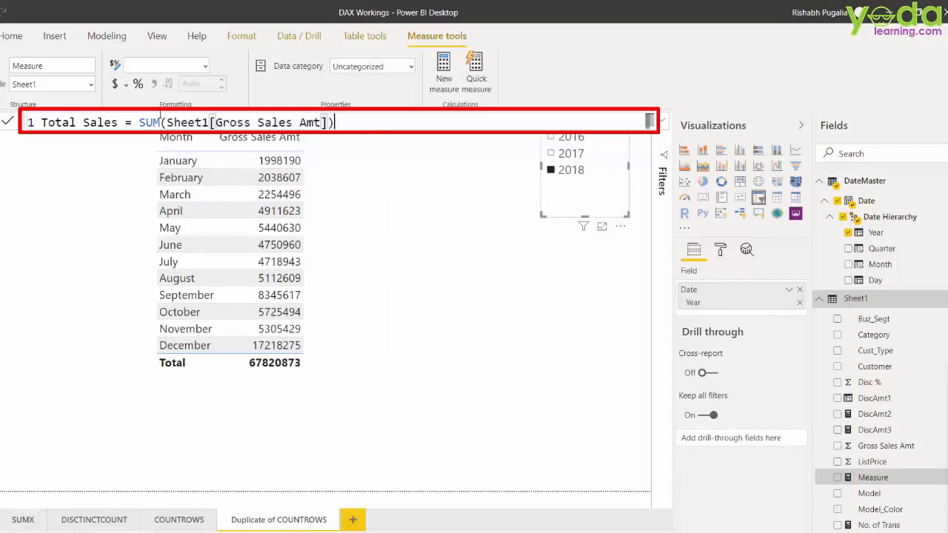
key(Enter)
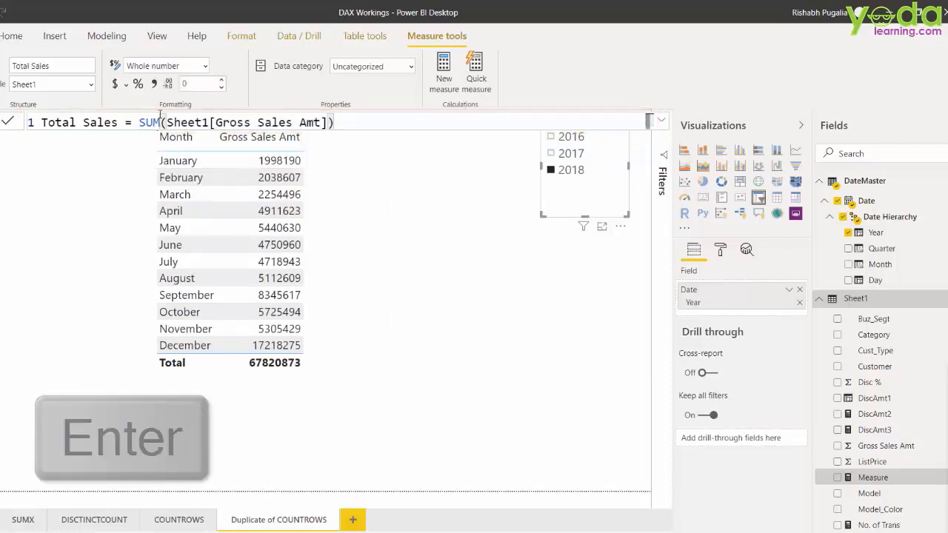
- Add Total Sales as a table column, matching Gross Sales Amt at 67,820,873
key(Enter)
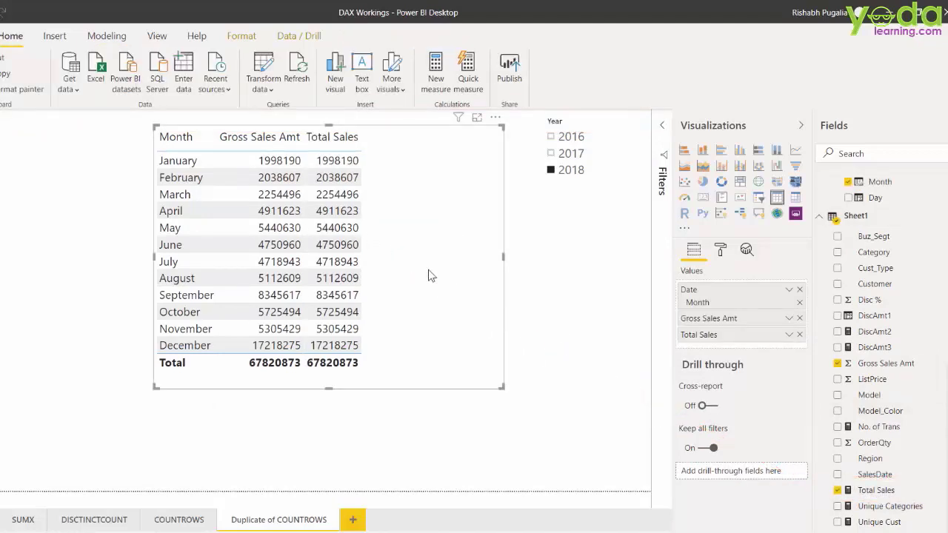
mouse_move(876, 394)
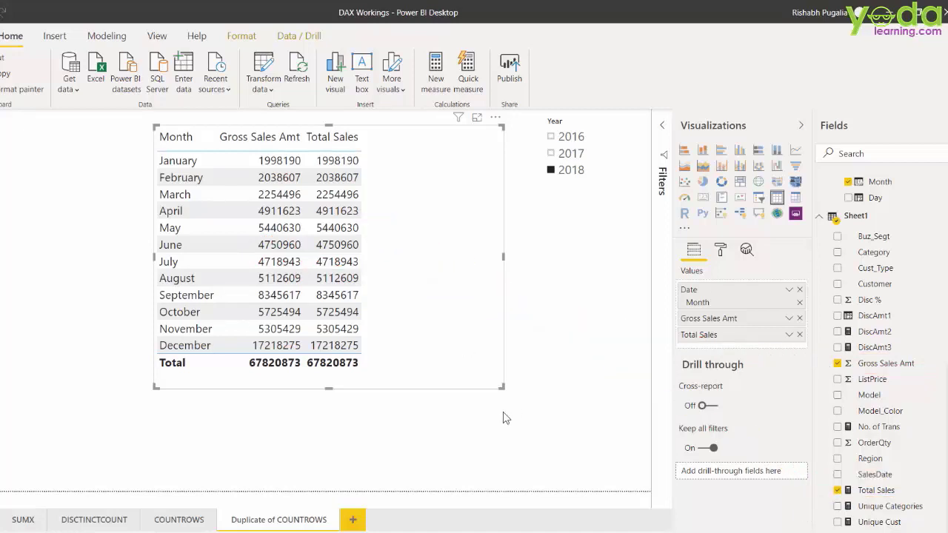
mouse_move(826, 353)
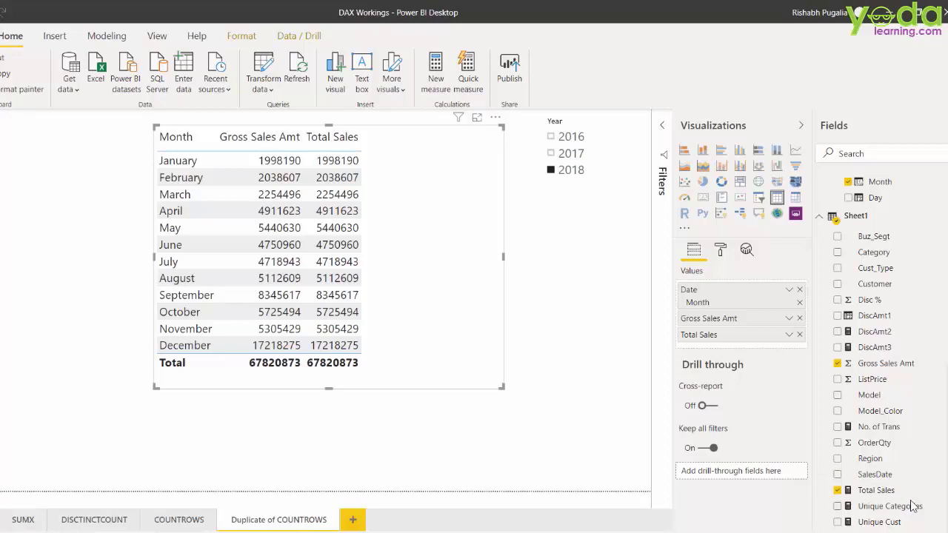
- Start a Sheet1 measure Dummy = CALCULATE([Total Sales]), replacing a mistyped 'gross' with Total Sales
right_click(856, 216)
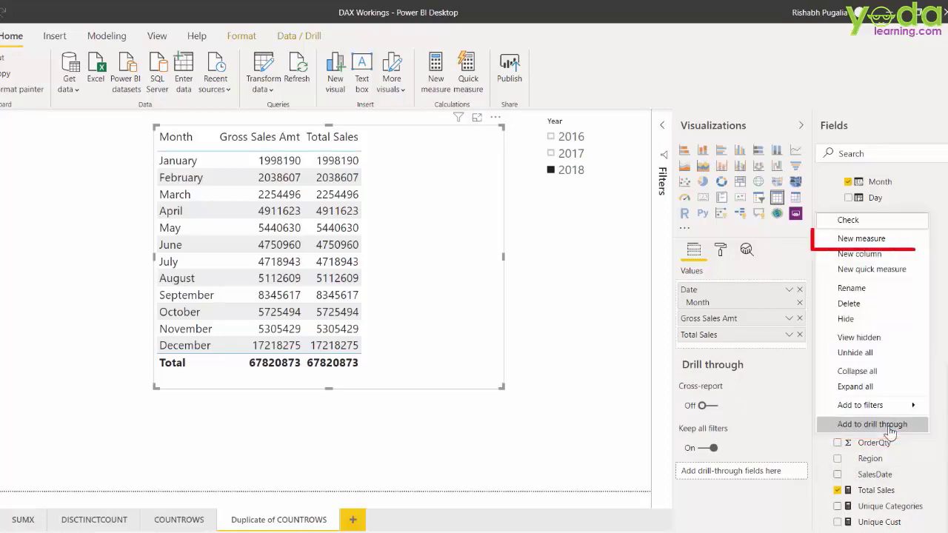
click(861, 237)
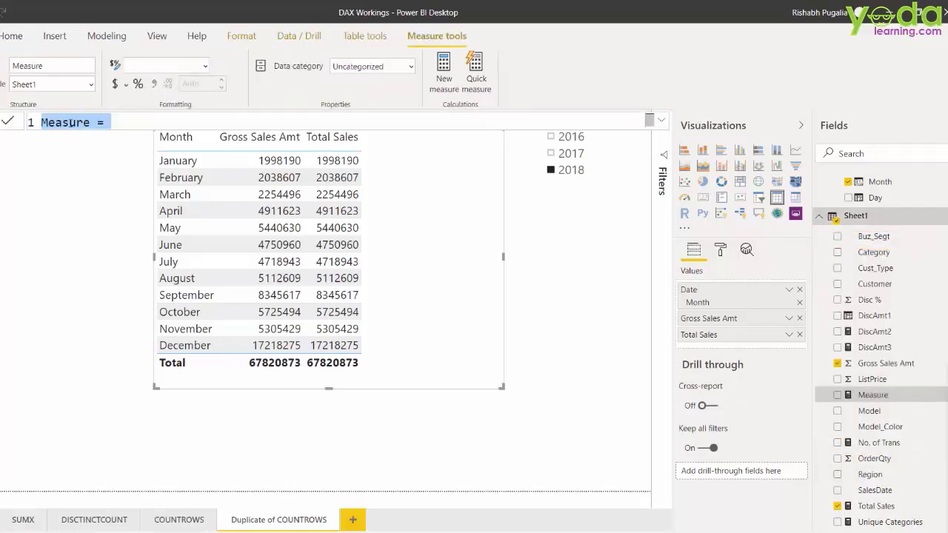
text(Dummy =)
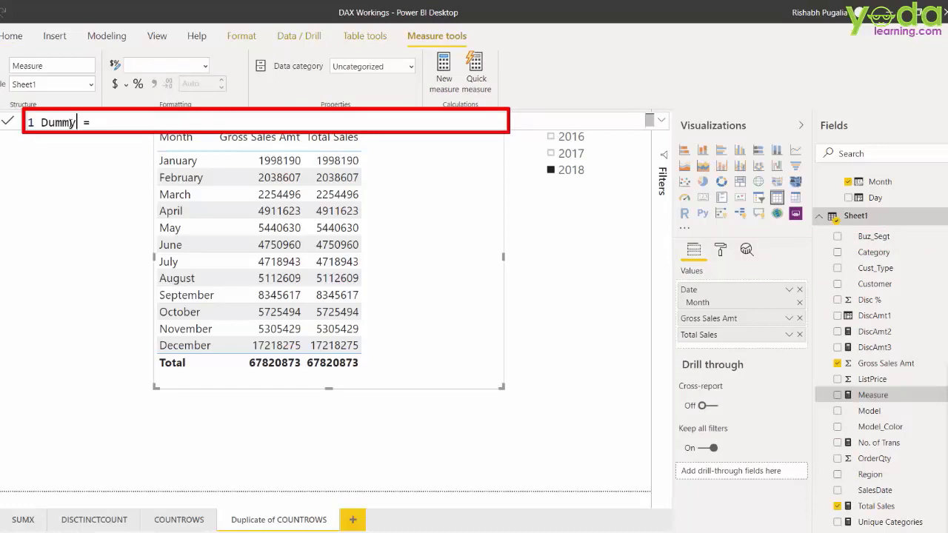
text(ca)
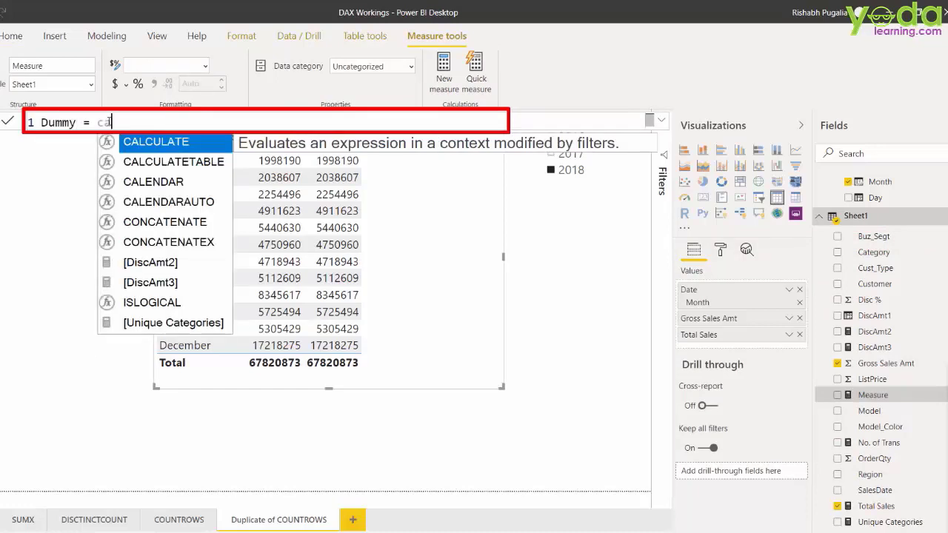
text(CALCULATE()
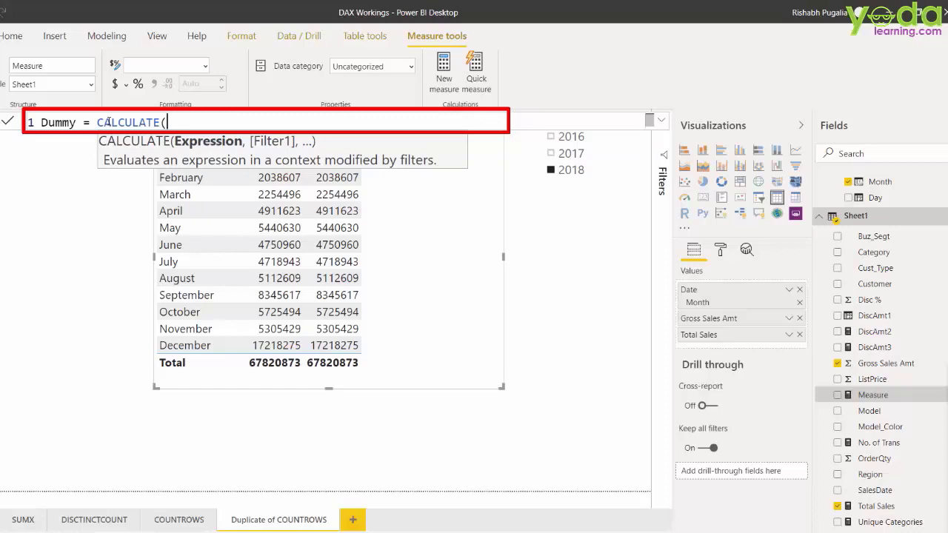
text(gross)
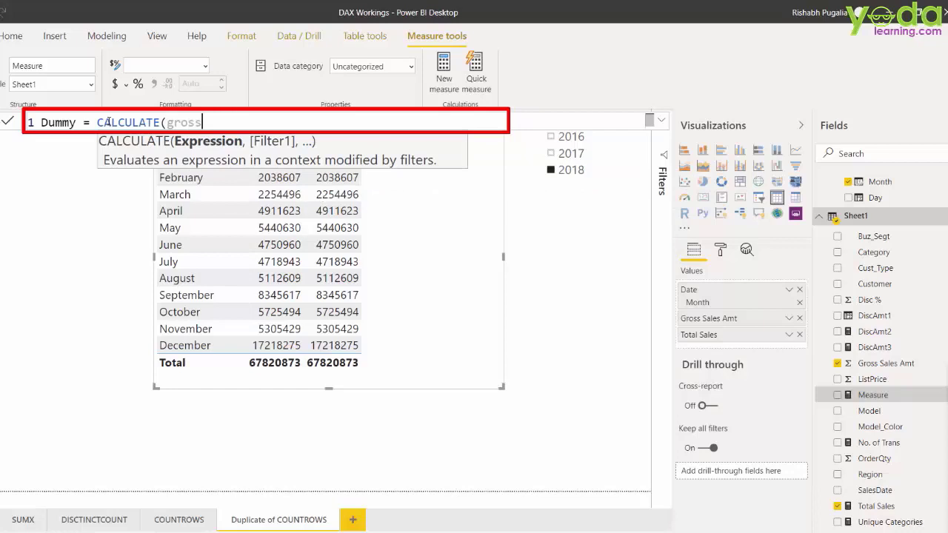
key(Backspace)
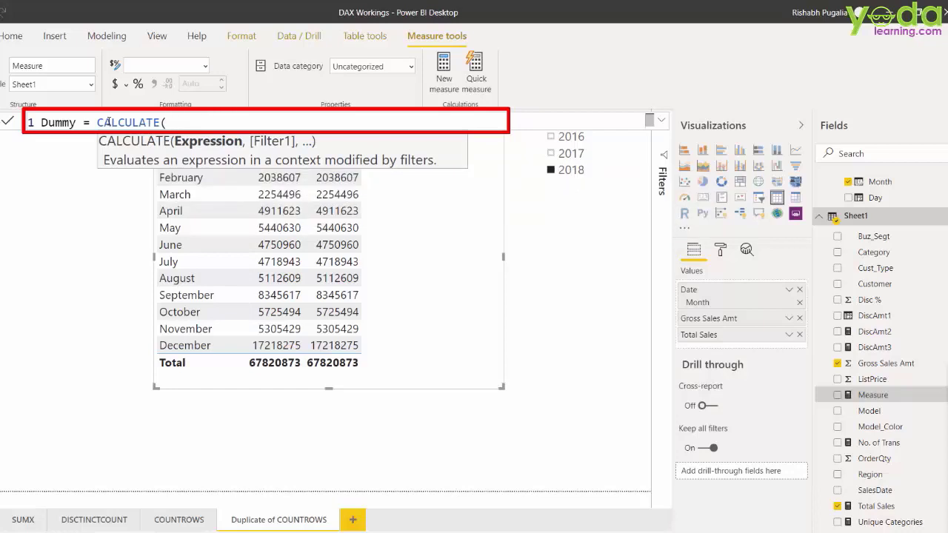
text(tot)
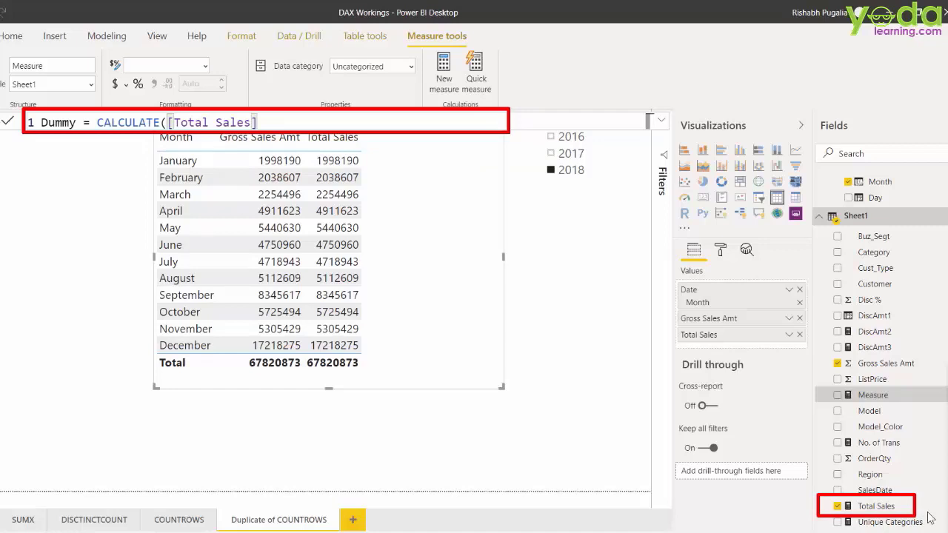
mouse_move(828, 487)
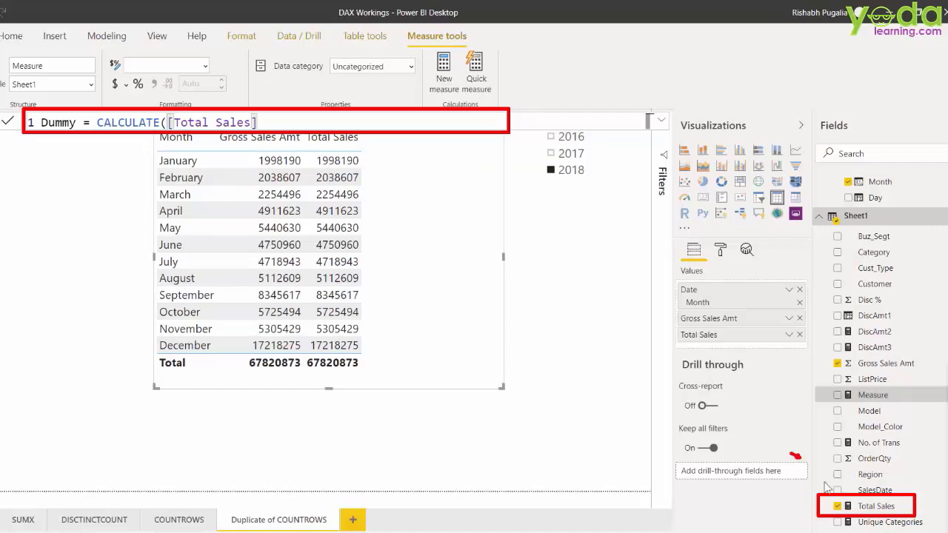